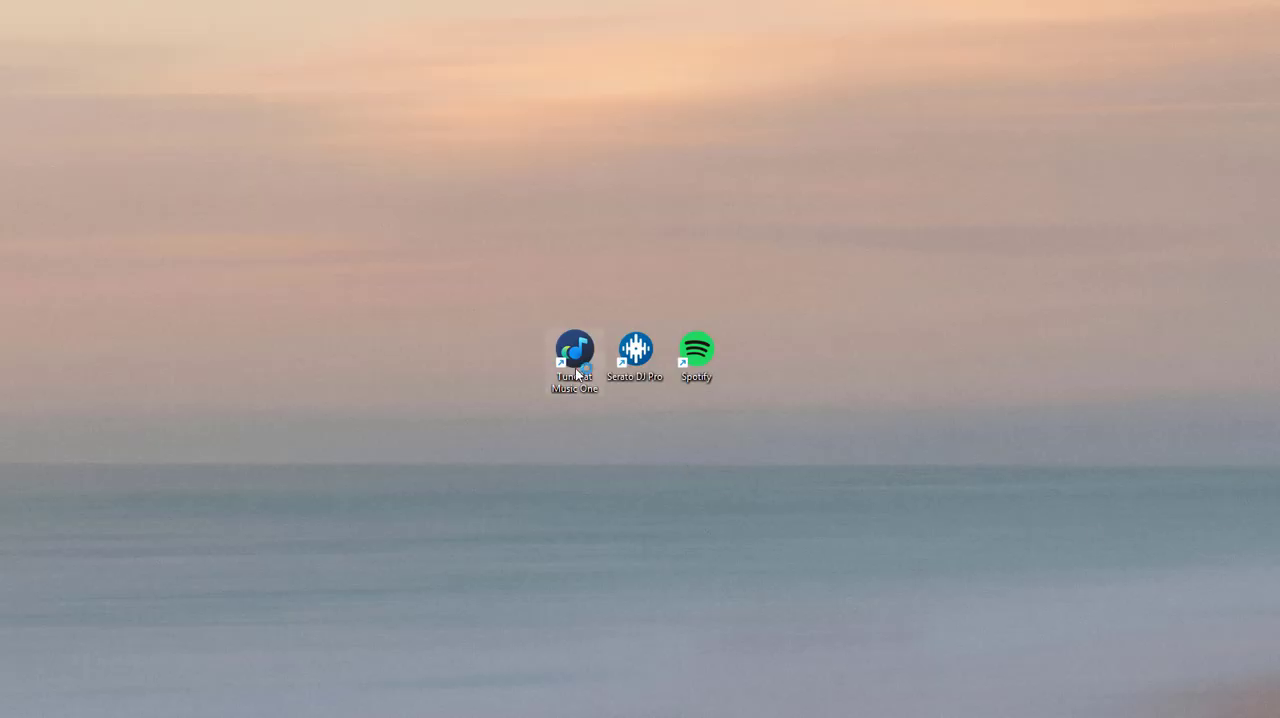
Launch TunePat Music One from its desktop shortcut
{"action": "double_click", "coordinate": [575, 351]}
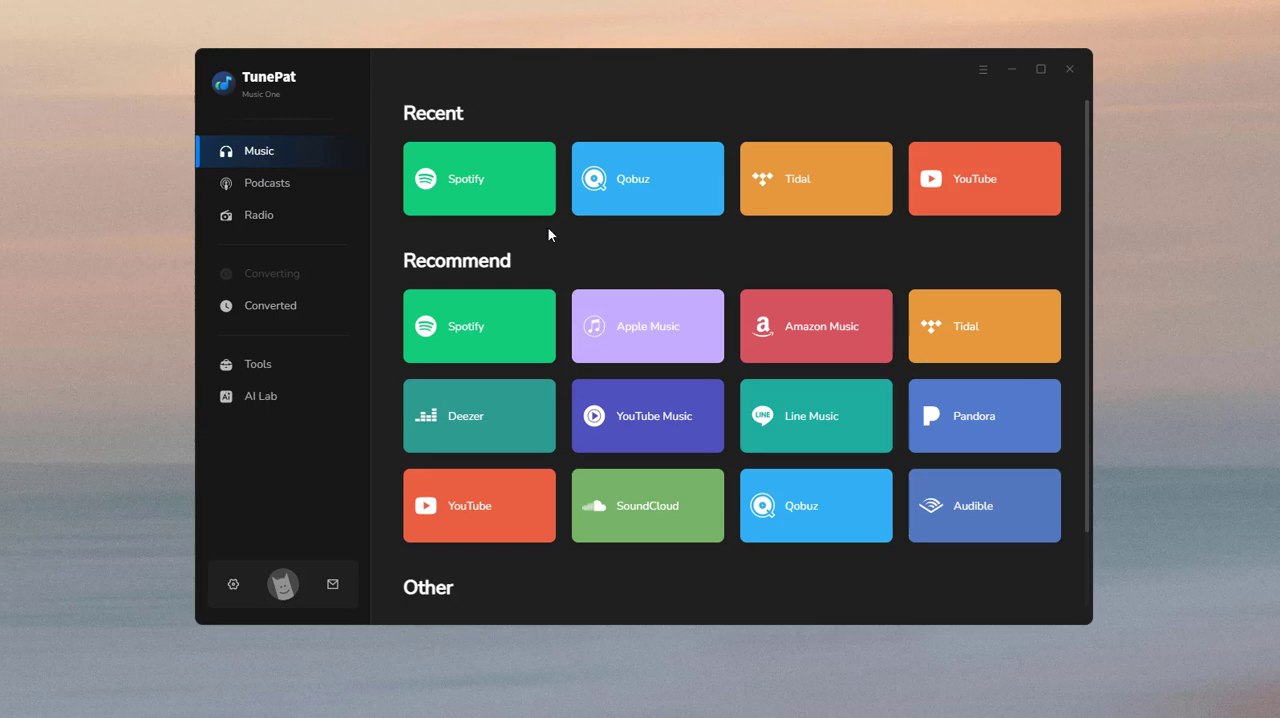
Choose Spotify as the TunePat source and load the Spotify desktop app
{"action": "left_click", "coordinate": [479, 178]}
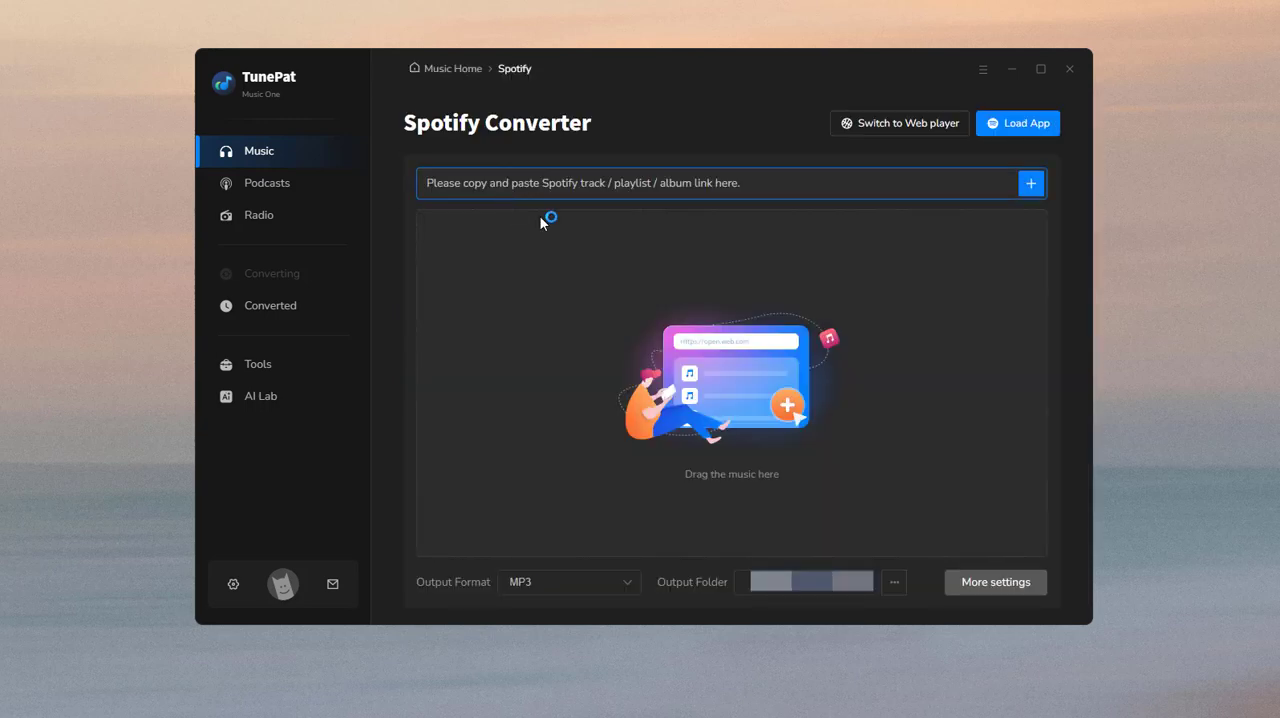
{"action": "left_click", "coordinate": [1017, 123]}
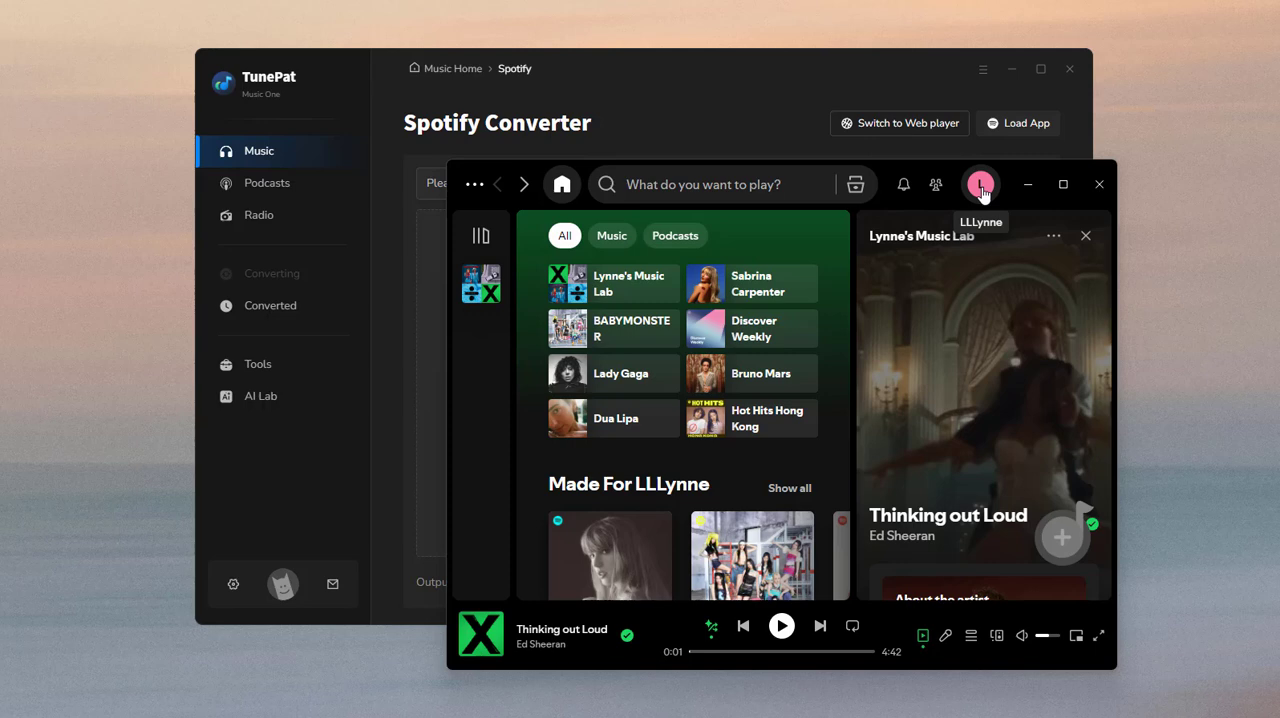
{"action": "mouse_move", "coordinate": [1027, 184]}
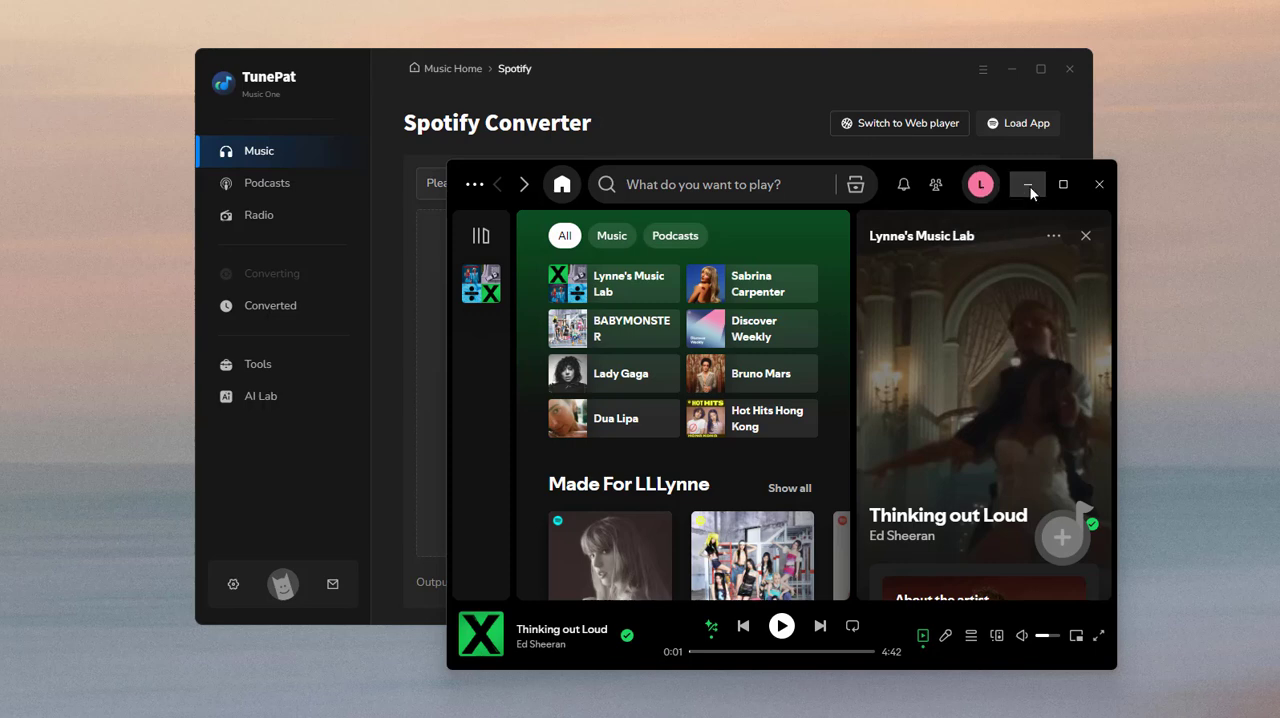
Hide Spotify and set TunePat's output format to MP3 in settings
{"action": "left_click", "coordinate": [1027, 184]}
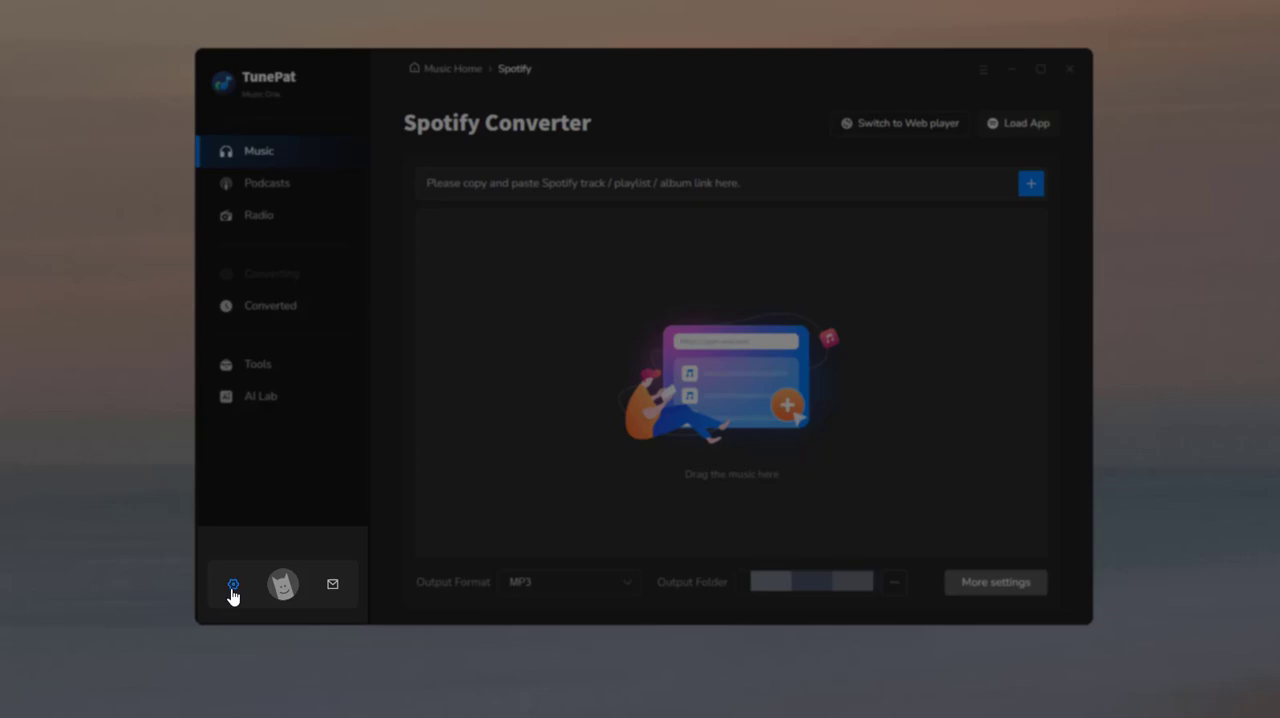
{"action": "left_click", "coordinate": [233, 583]}
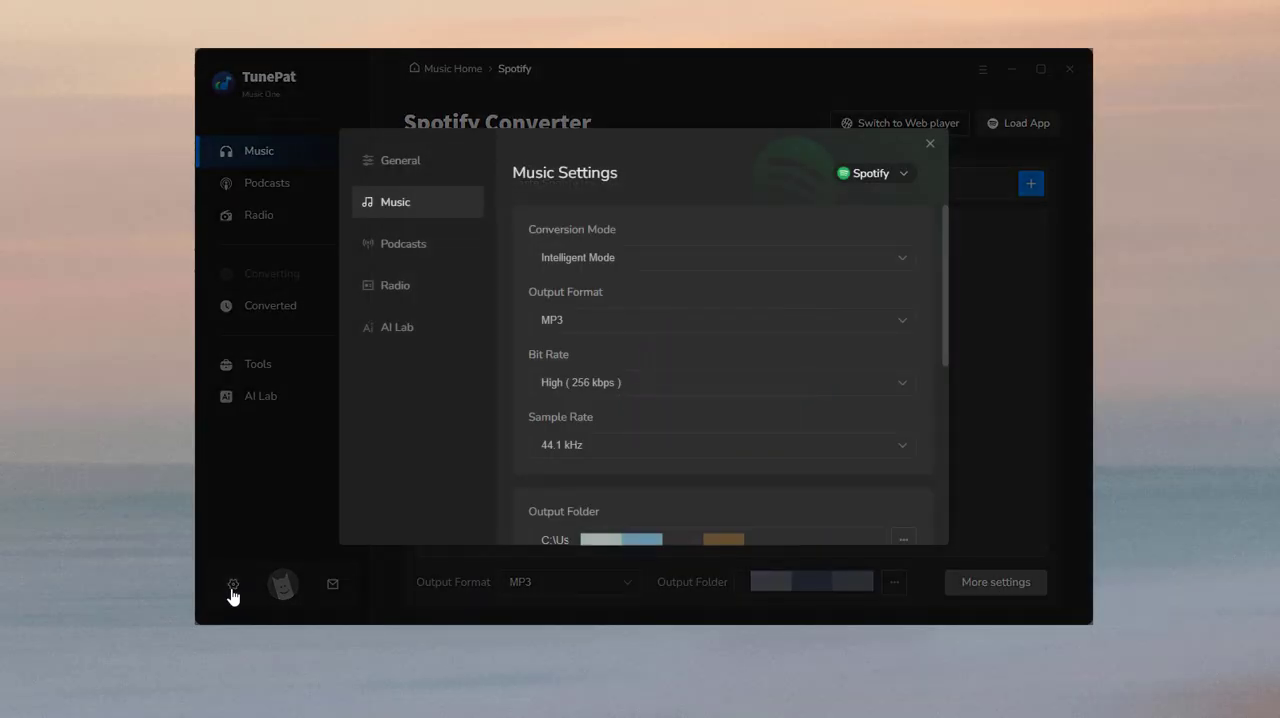
{"action": "left_click", "coordinate": [720, 320]}
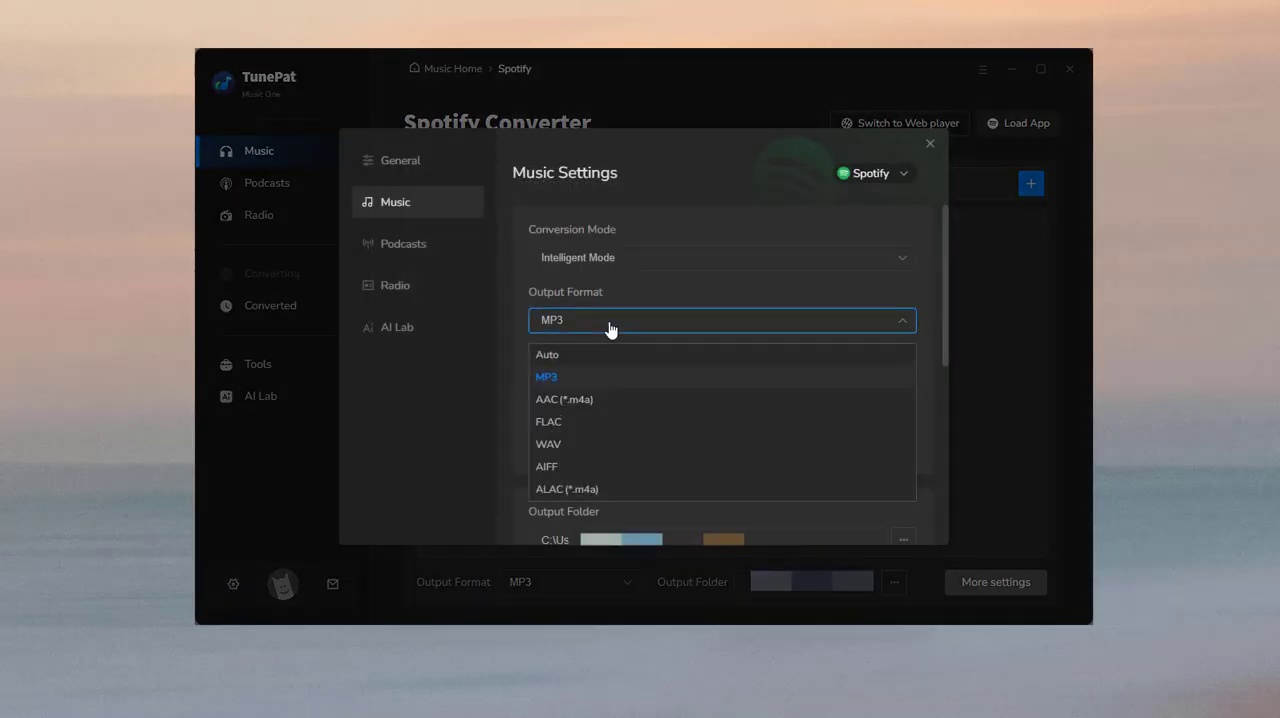
{"action": "left_click", "coordinate": [547, 376]}
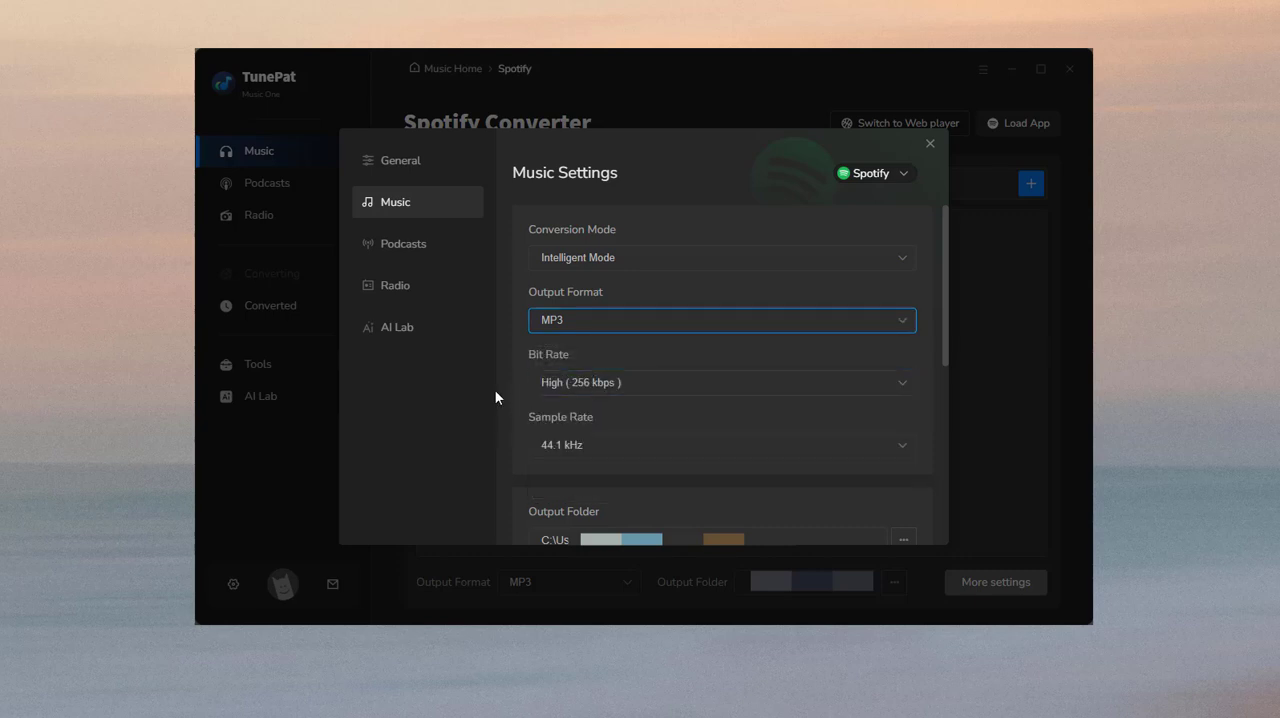
{"action": "scroll", "scroll_direction": "down", "scroll_amount": 3}
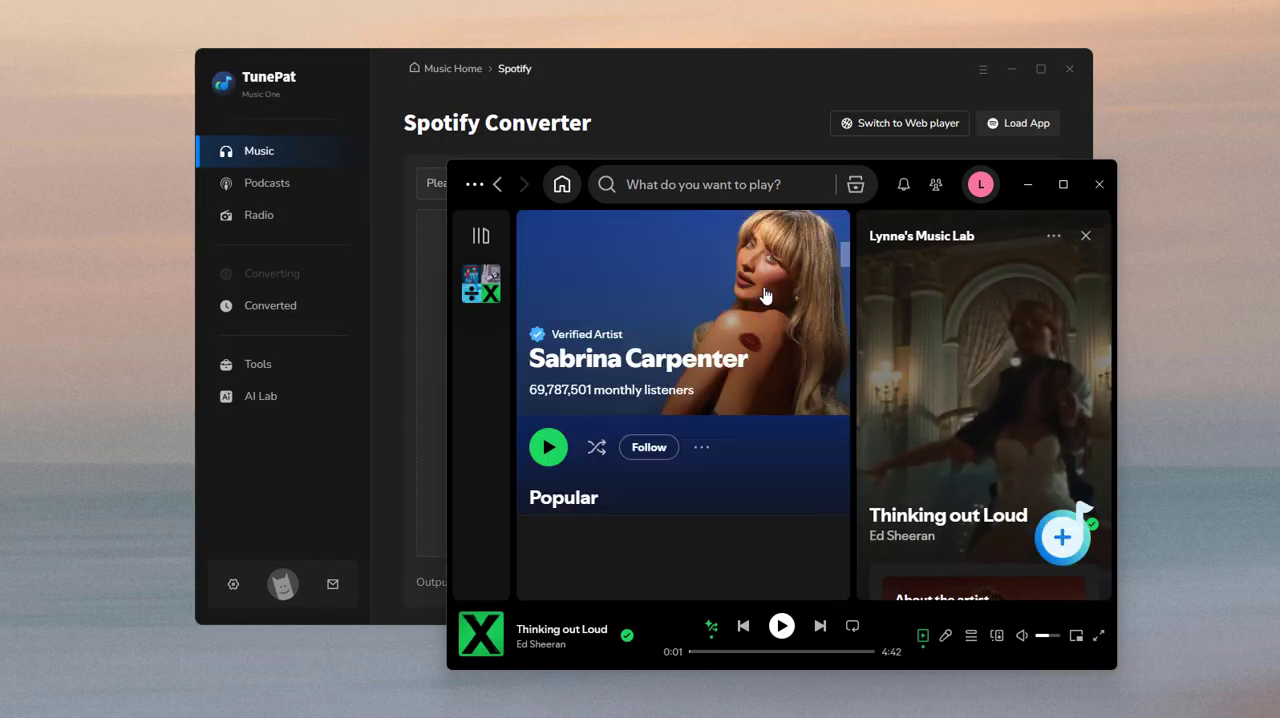
Add Espresso, Taste and Please Please Please from Sabrina Carpenter's page to TunePat
{"action": "scroll", "scroll_direction": "down", "scroll_amount": 3}
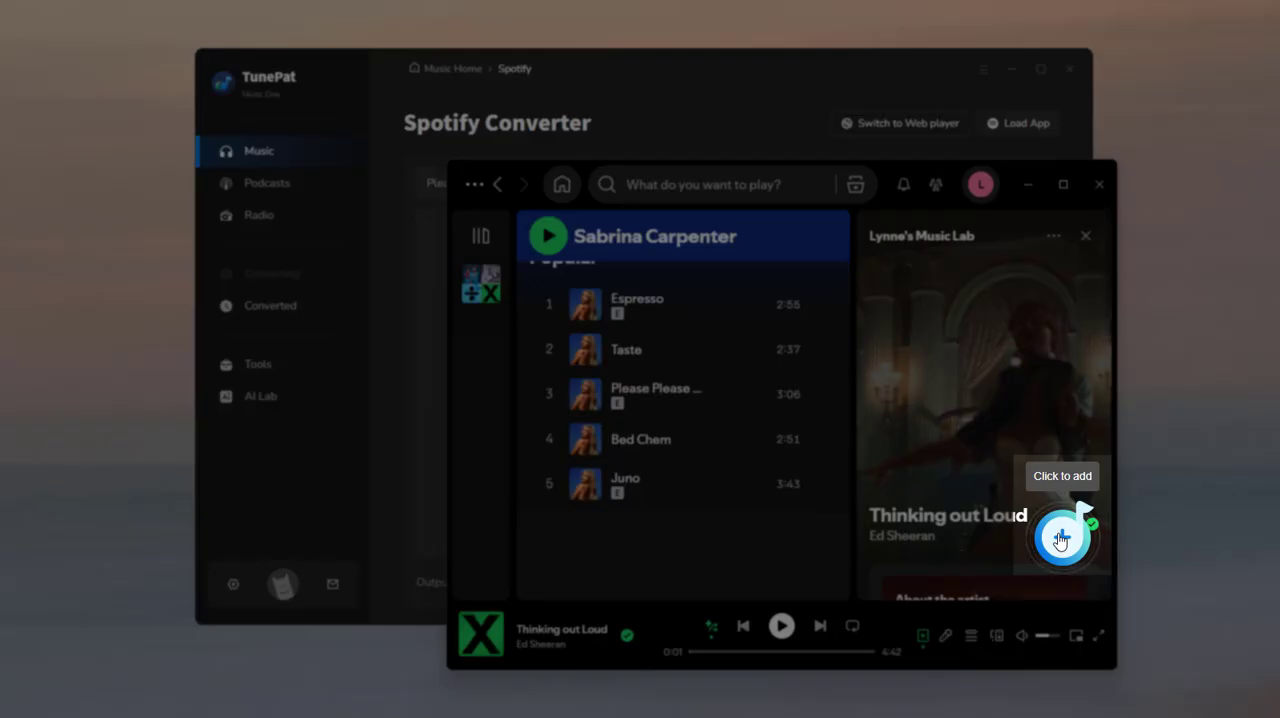
{"action": "left_click", "coordinate": [1062, 538]}
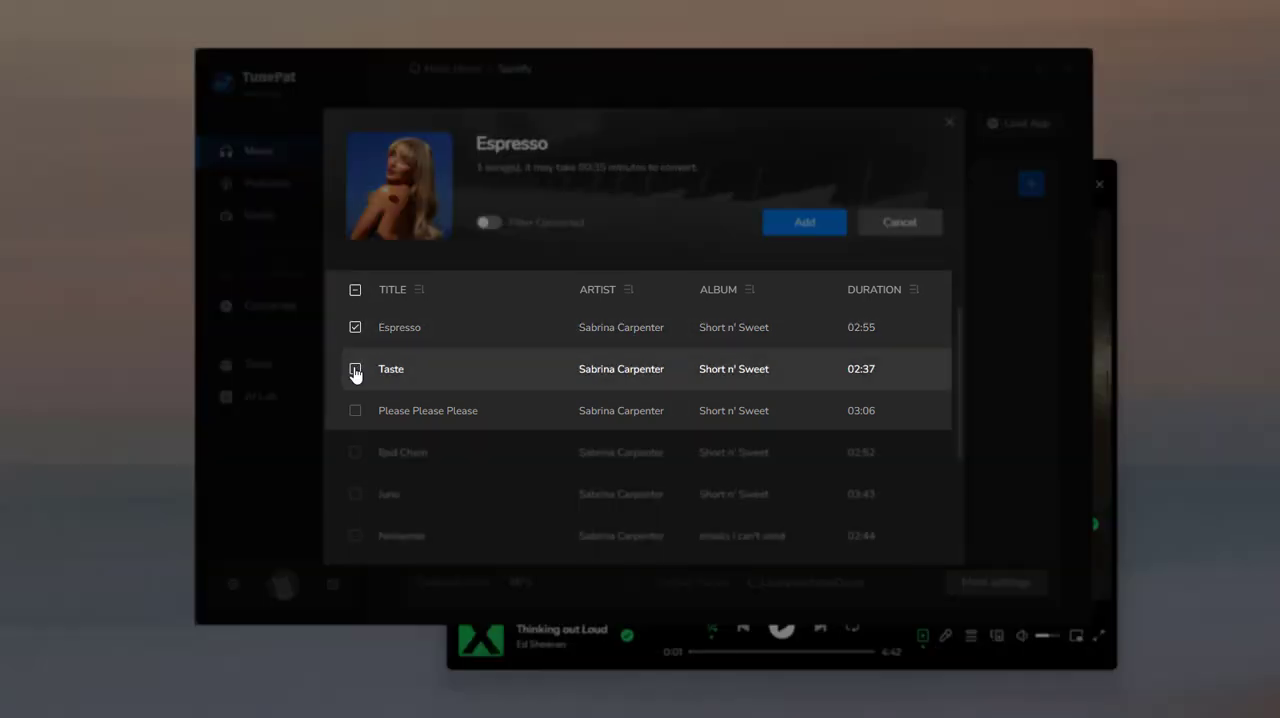
{"action": "left_click", "coordinate": [355, 368]}
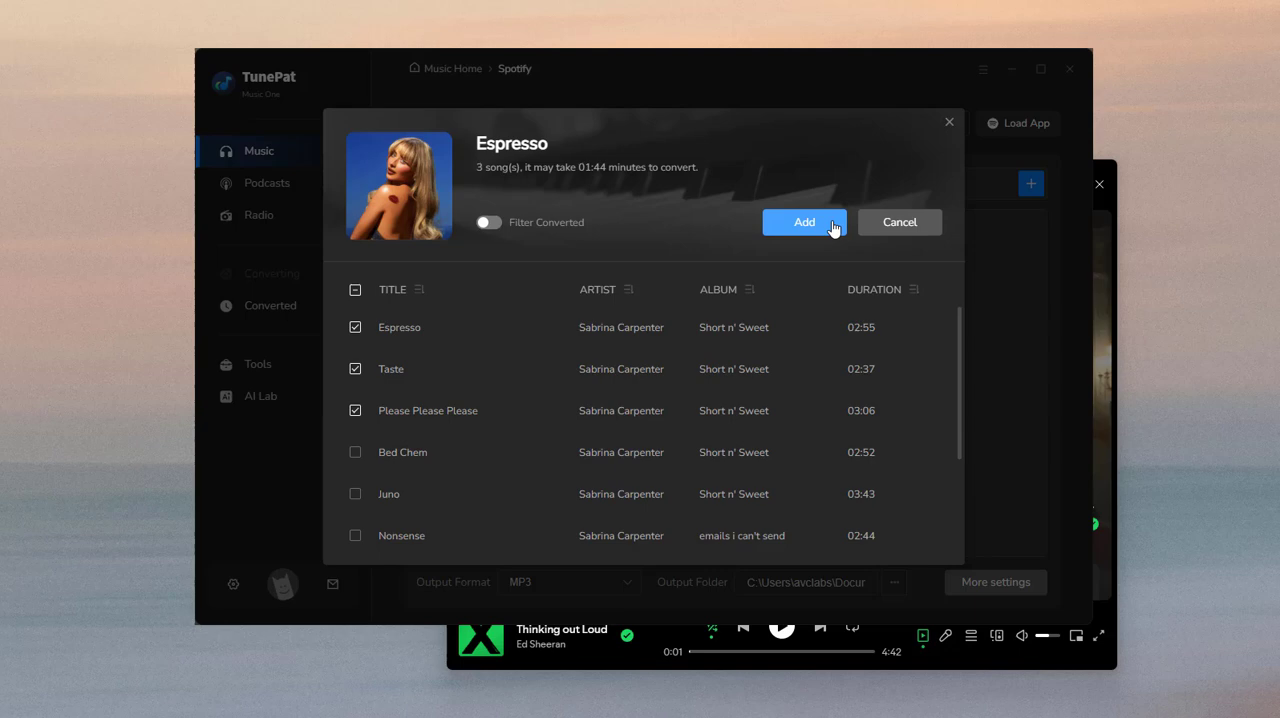
{"action": "left_click", "coordinate": [804, 222]}
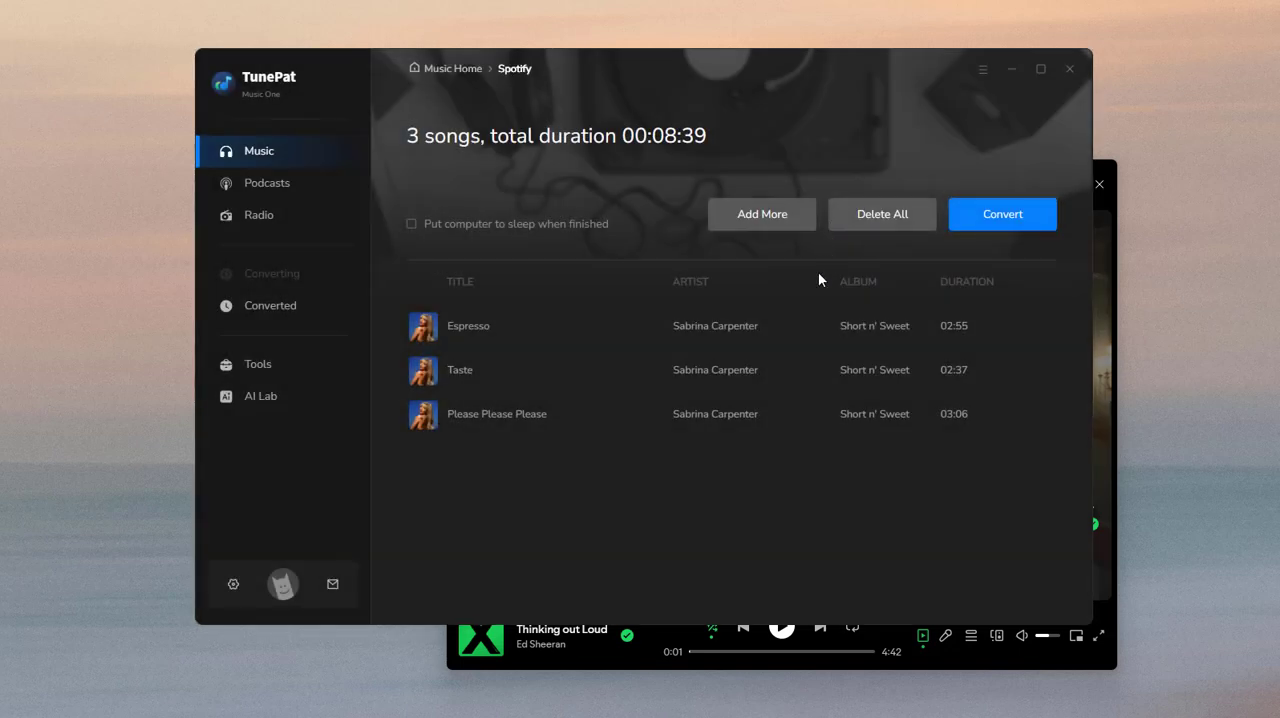
{"action": "mouse_move", "coordinate": [762, 214]}
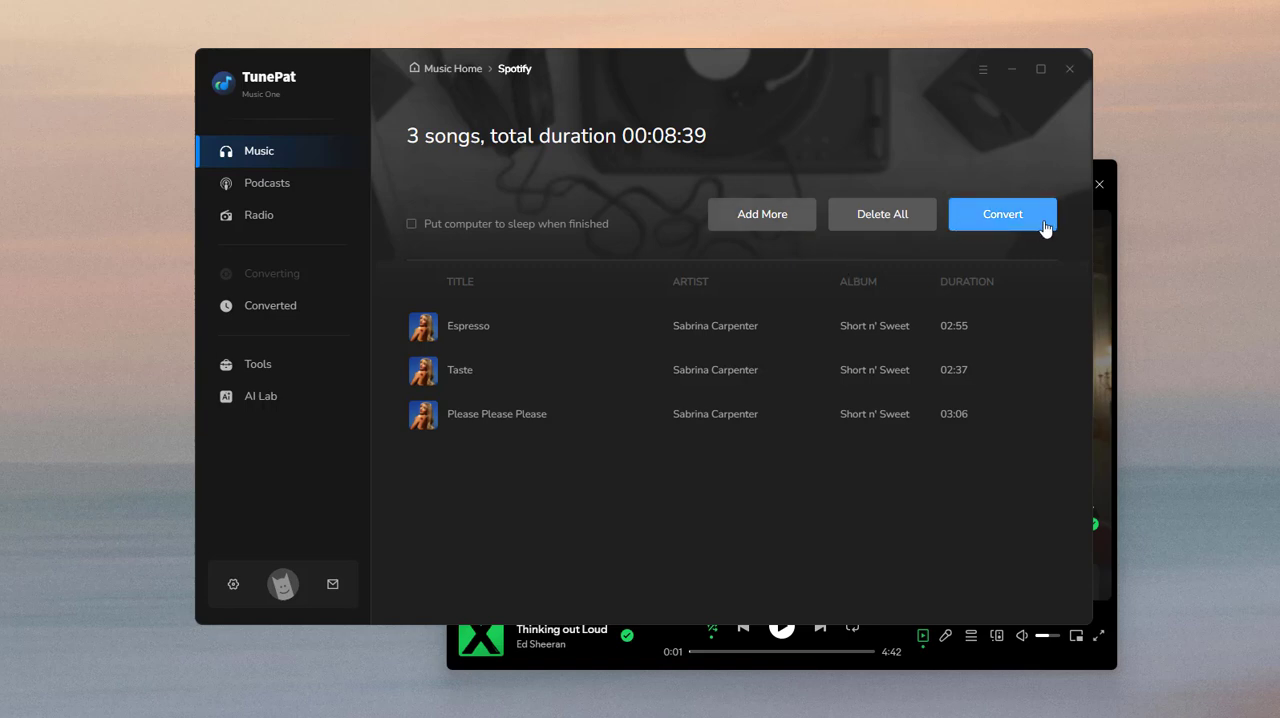
Convert the three listed songs until TunePat reports 3 files downloaded
{"action": "left_click", "coordinate": [1002, 214]}
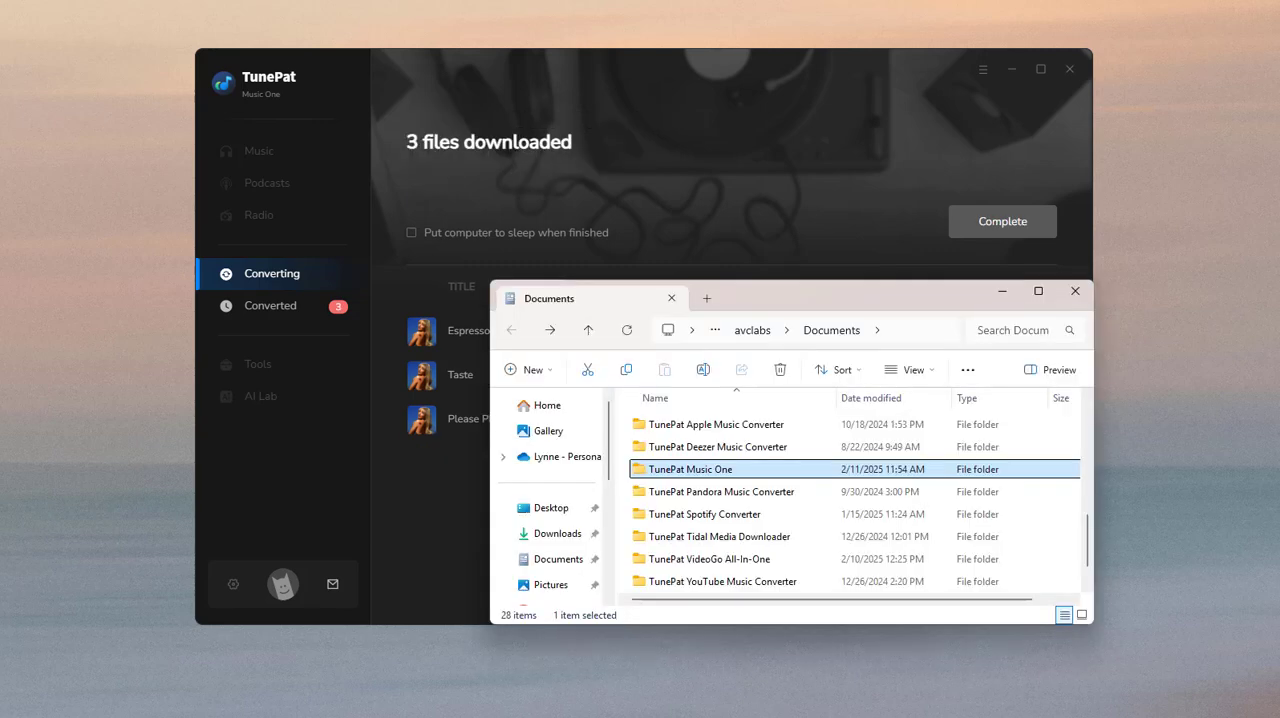
Open the TunePat Music One output folder, then complete the conversion job
{"action": "double_click", "coordinate": [689, 469]}
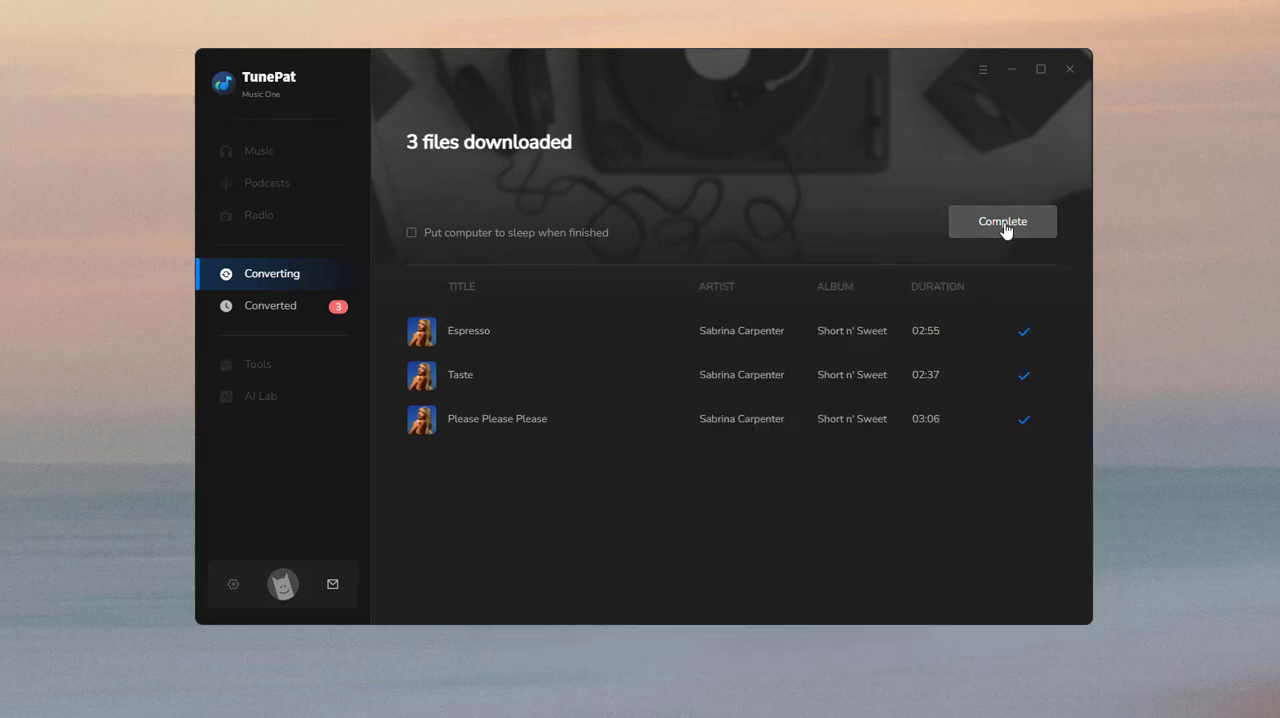
{"action": "left_click", "coordinate": [1002, 221]}
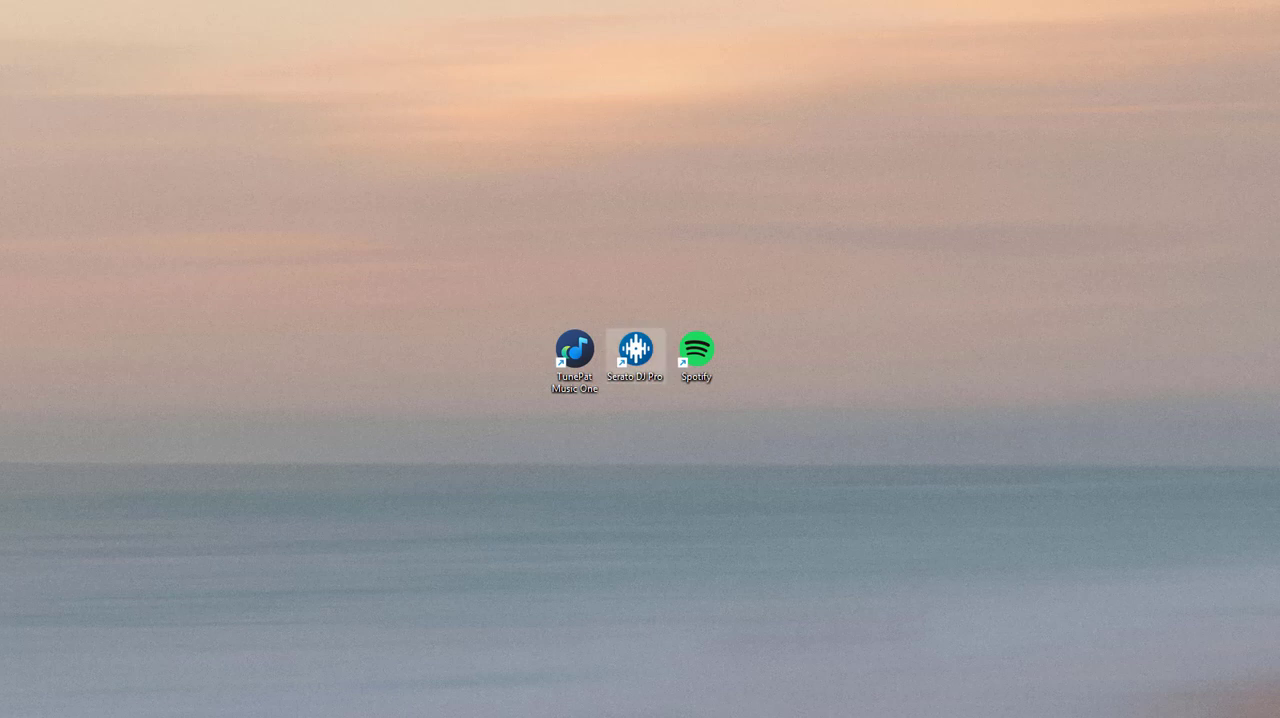
Launch Serato DJ Pro and show its Files browser of computer folders
{"action": "double_click", "coordinate": [635, 348]}
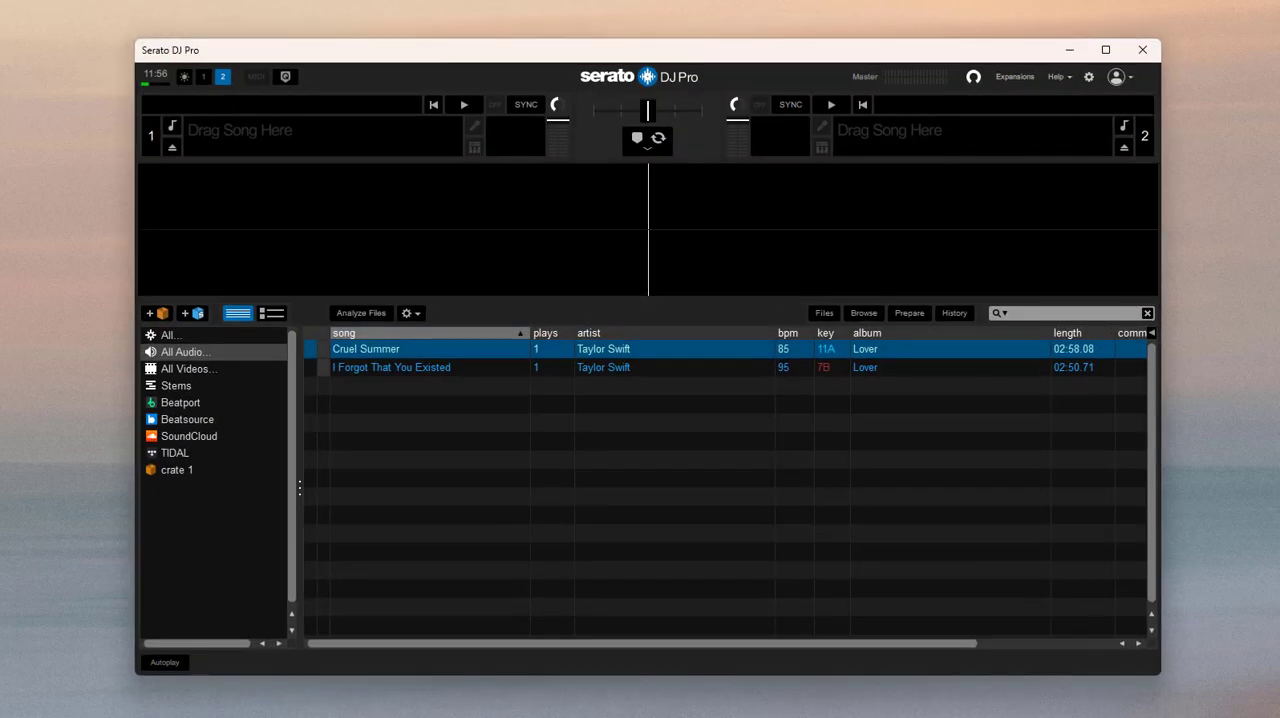
{"action": "left_click", "coordinate": [824, 313]}
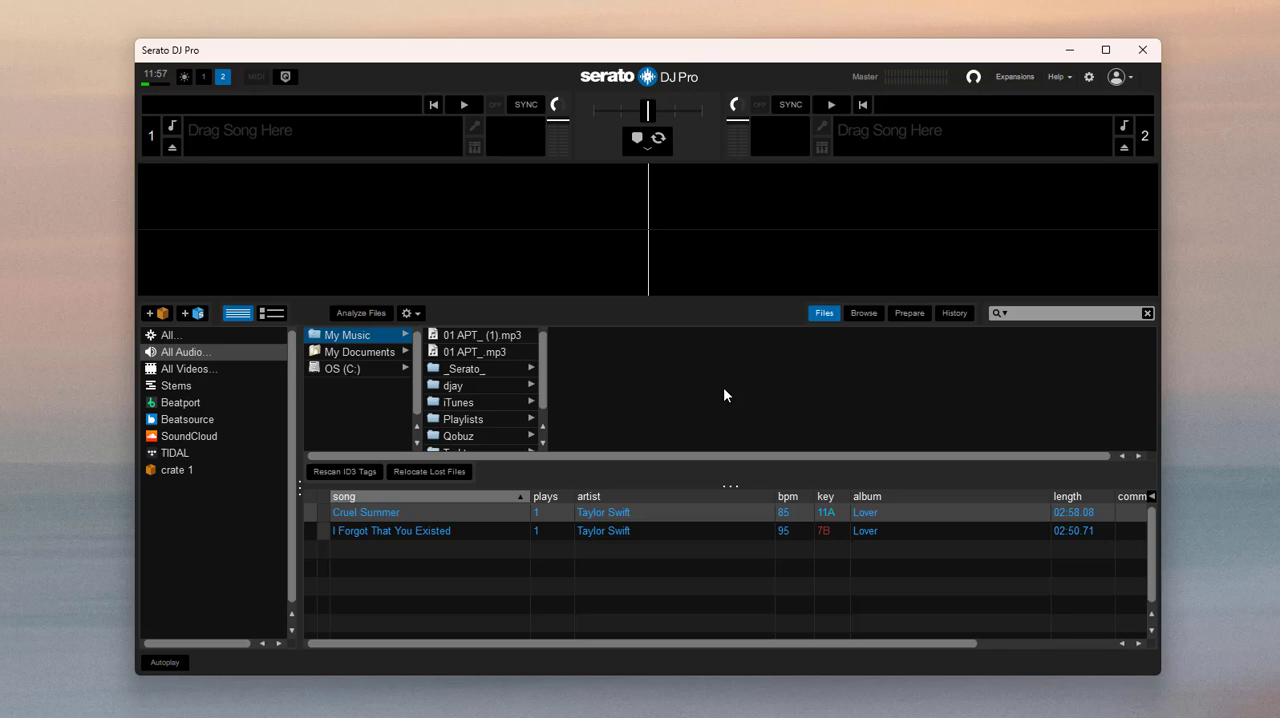
{"action": "mouse_move", "coordinate": [348, 377]}
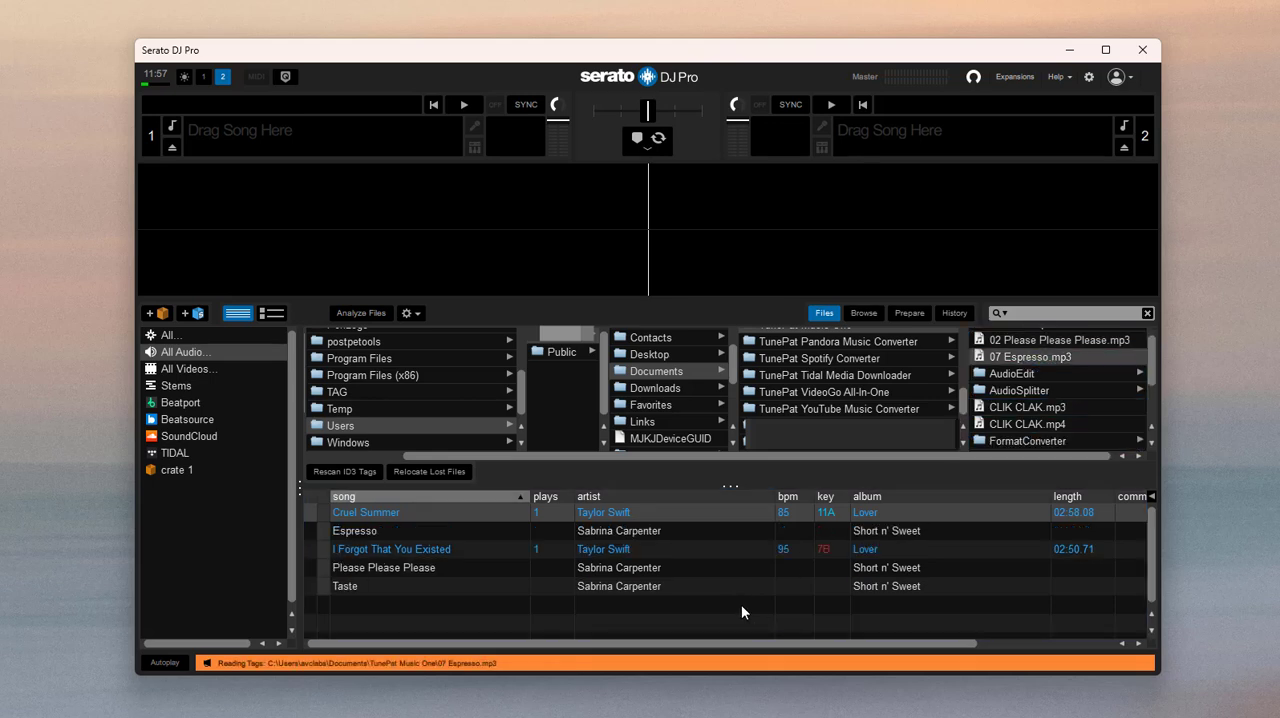
Load Espresso on deck 1, Please Please Please on deck 2, and play deck 1
{"action": "left_click", "coordinate": [354, 531]}
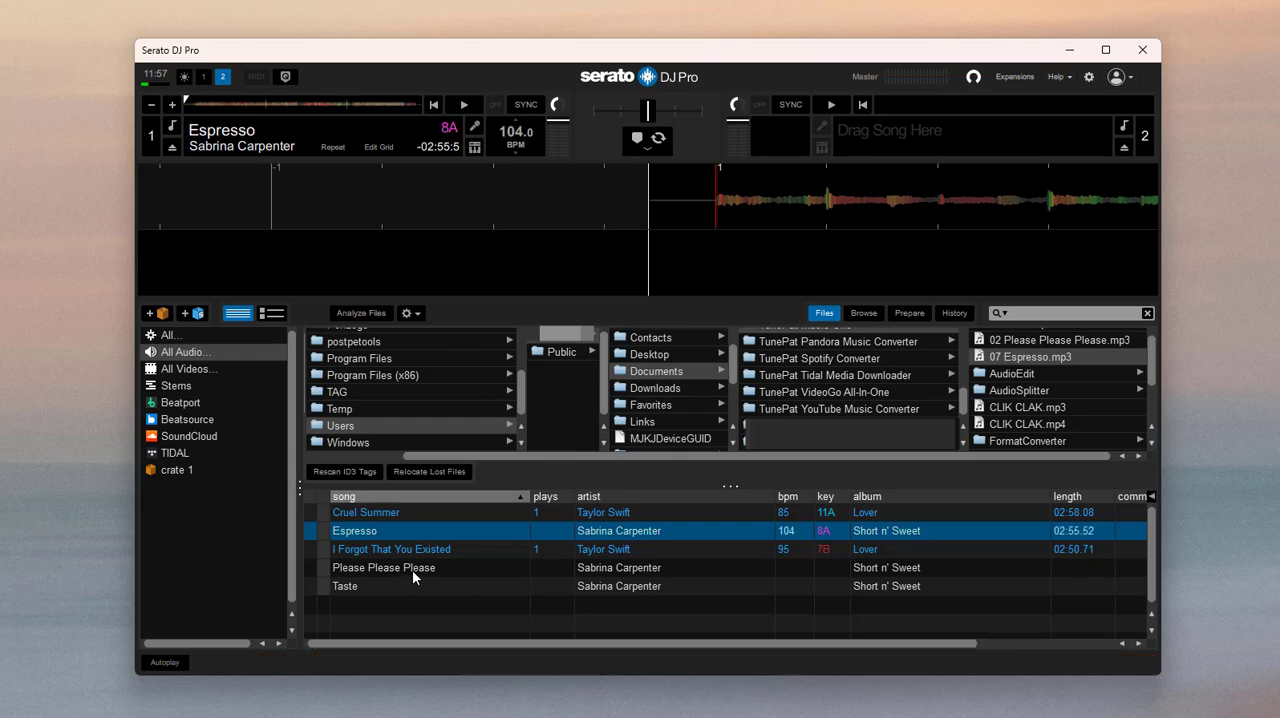
{"action": "double_click", "coordinate": [384, 567]}
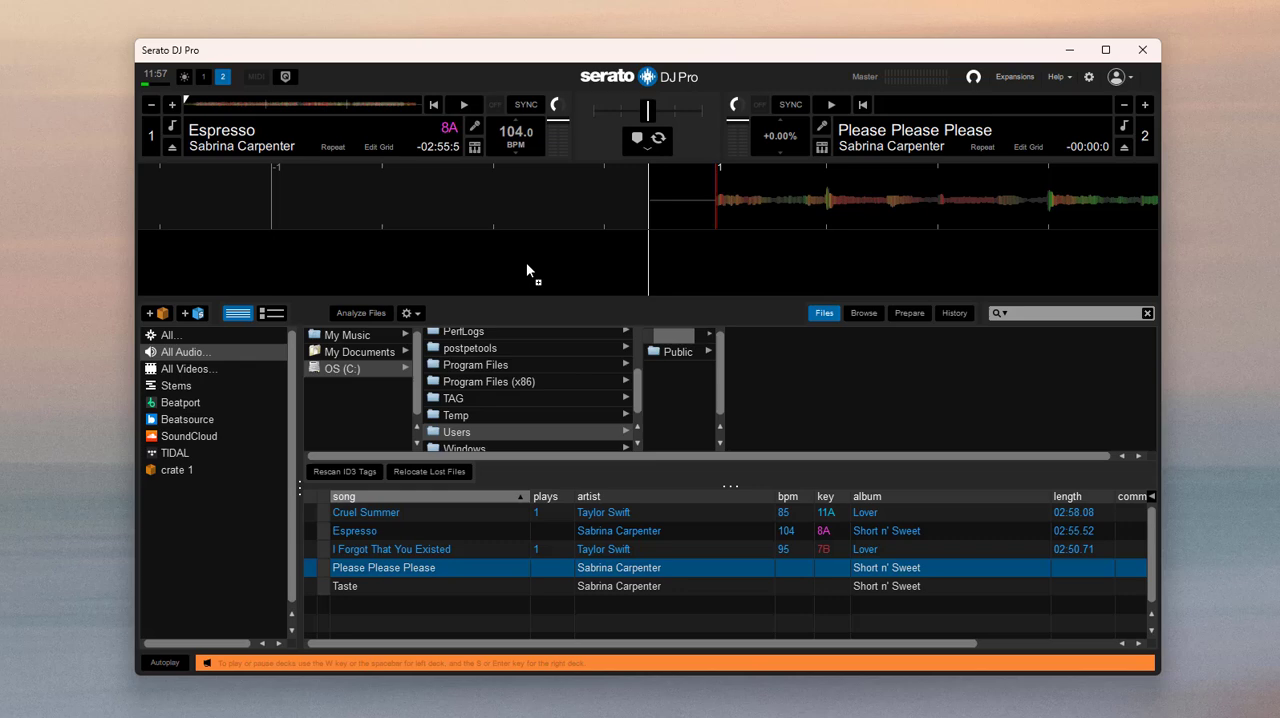
{"action": "left_click", "coordinate": [463, 104]}
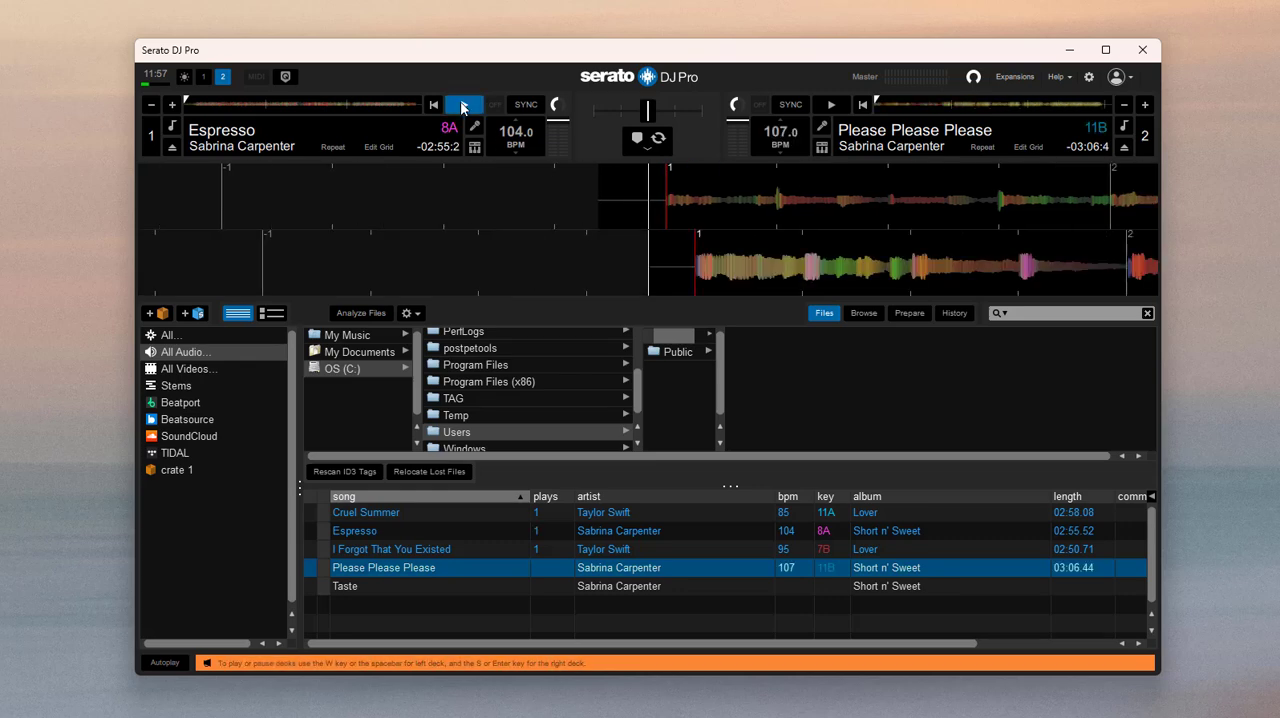